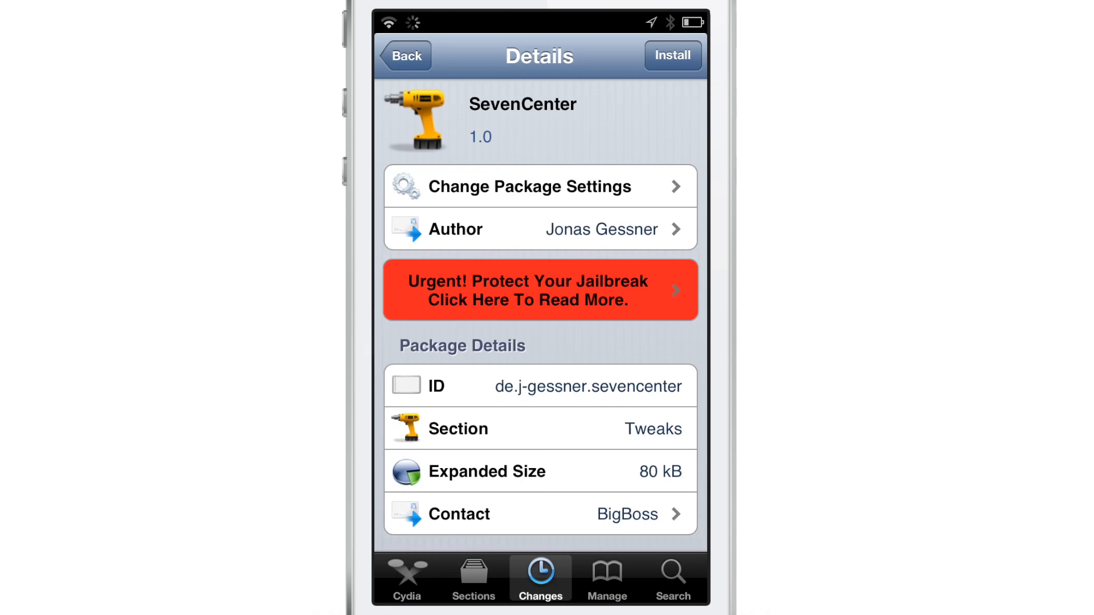
Step: Review the SevenCenter Details page, then install and confirm so the Debian packager runs
scroll("down", 3)
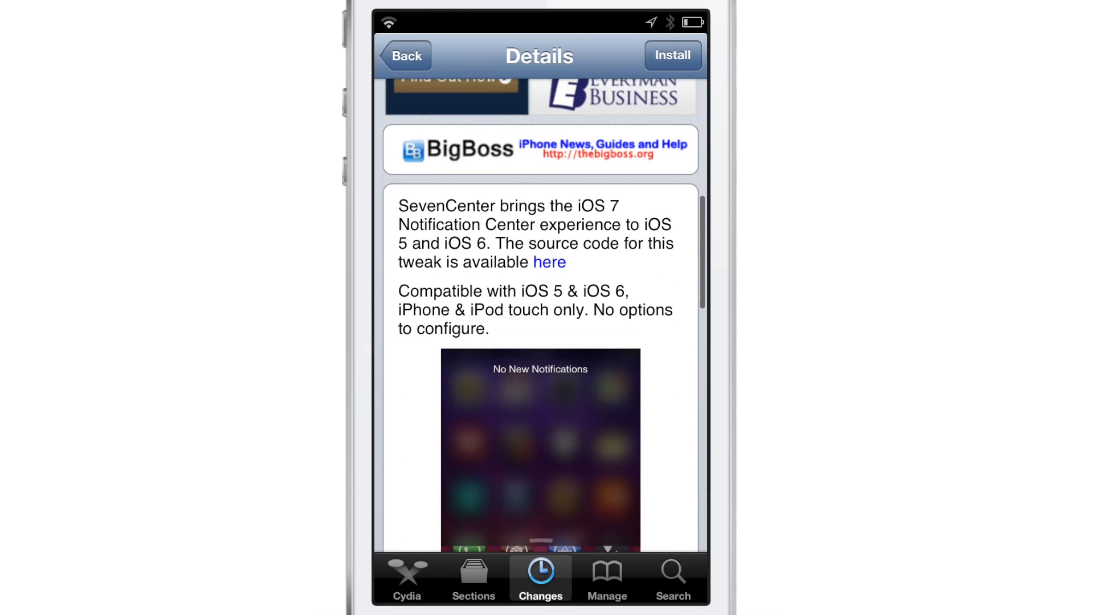
scroll("up", 3)
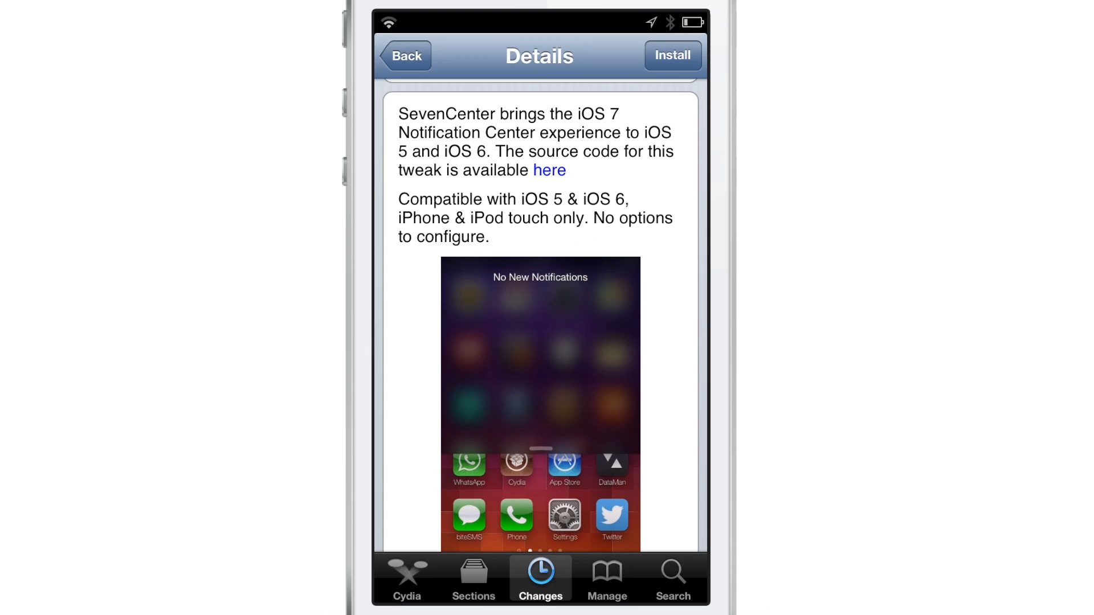
scroll("down", 3)
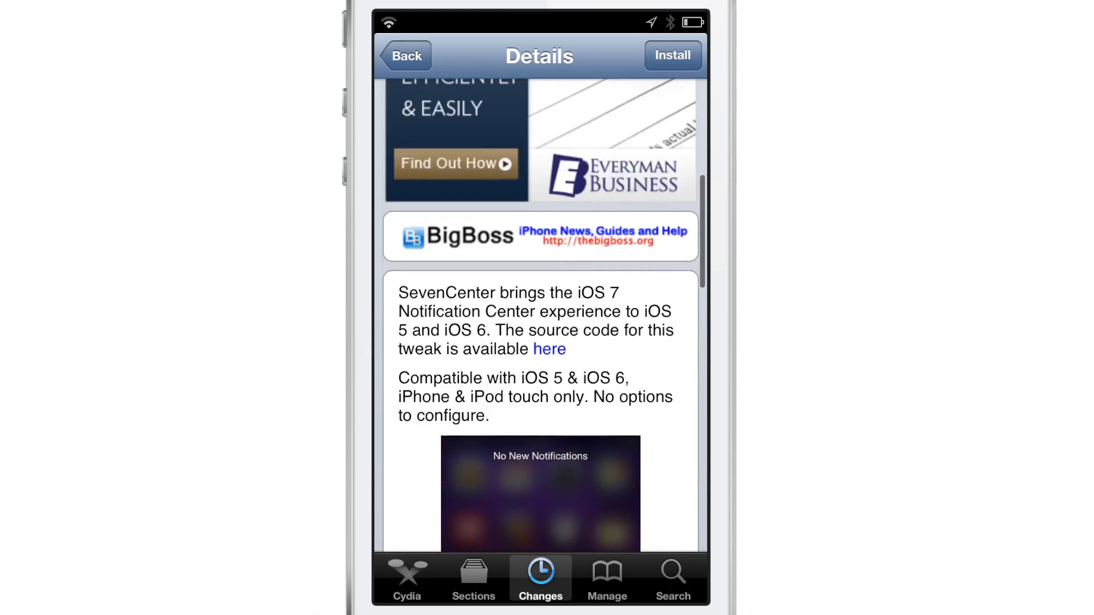
scroll("up", 3)
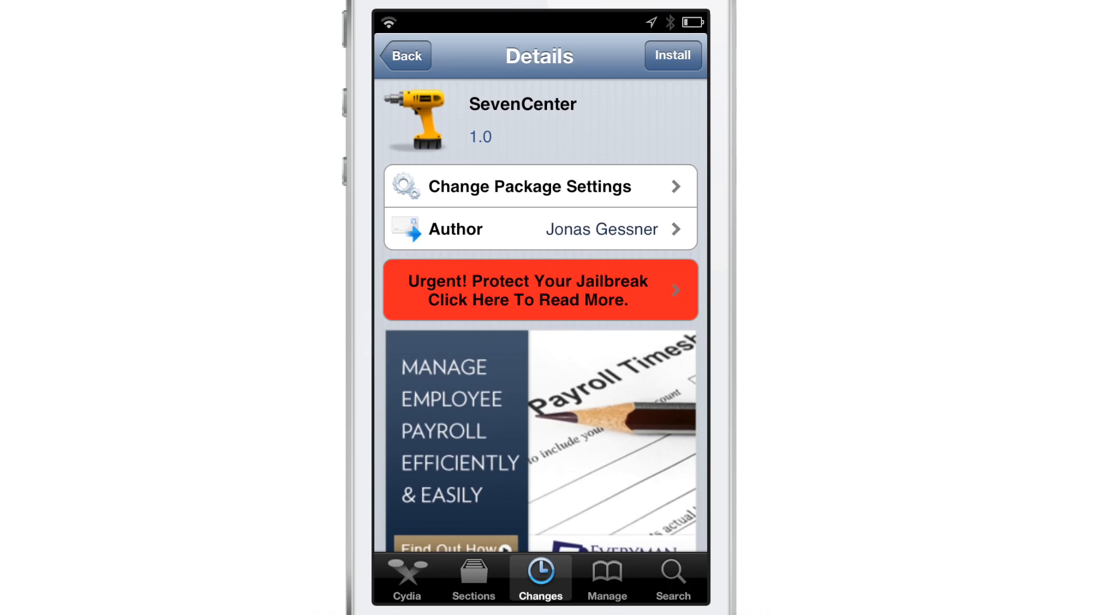
left_click(670, 55)
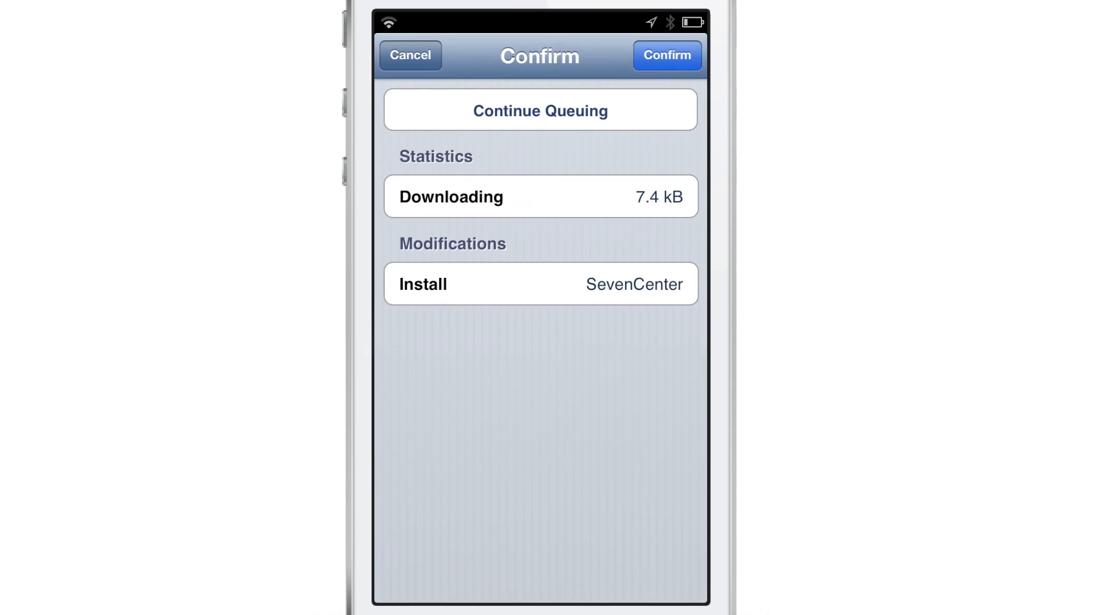
left_click(665, 55)
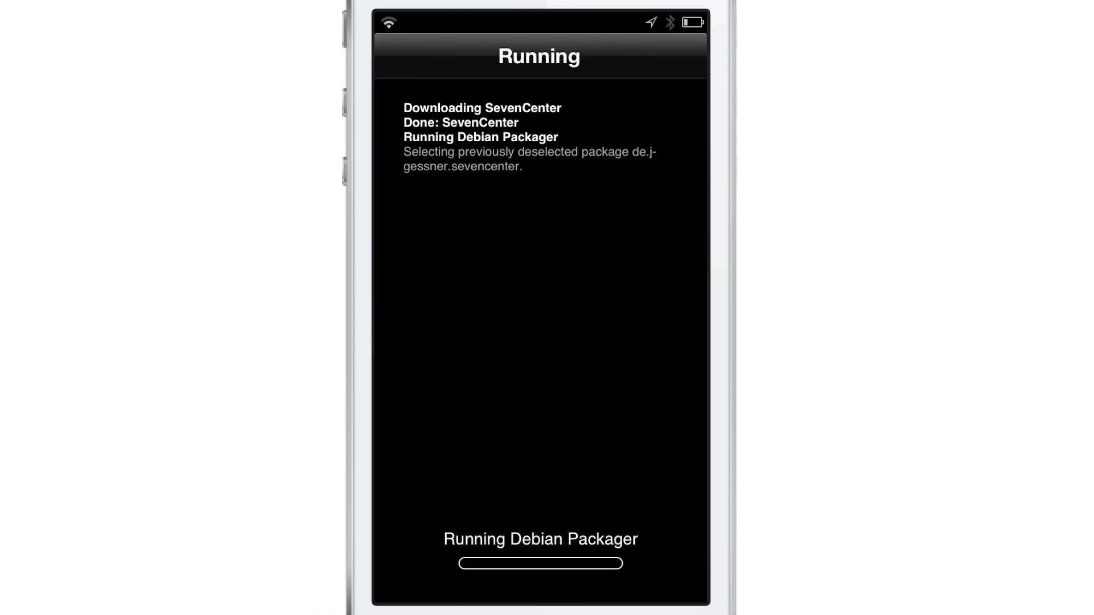